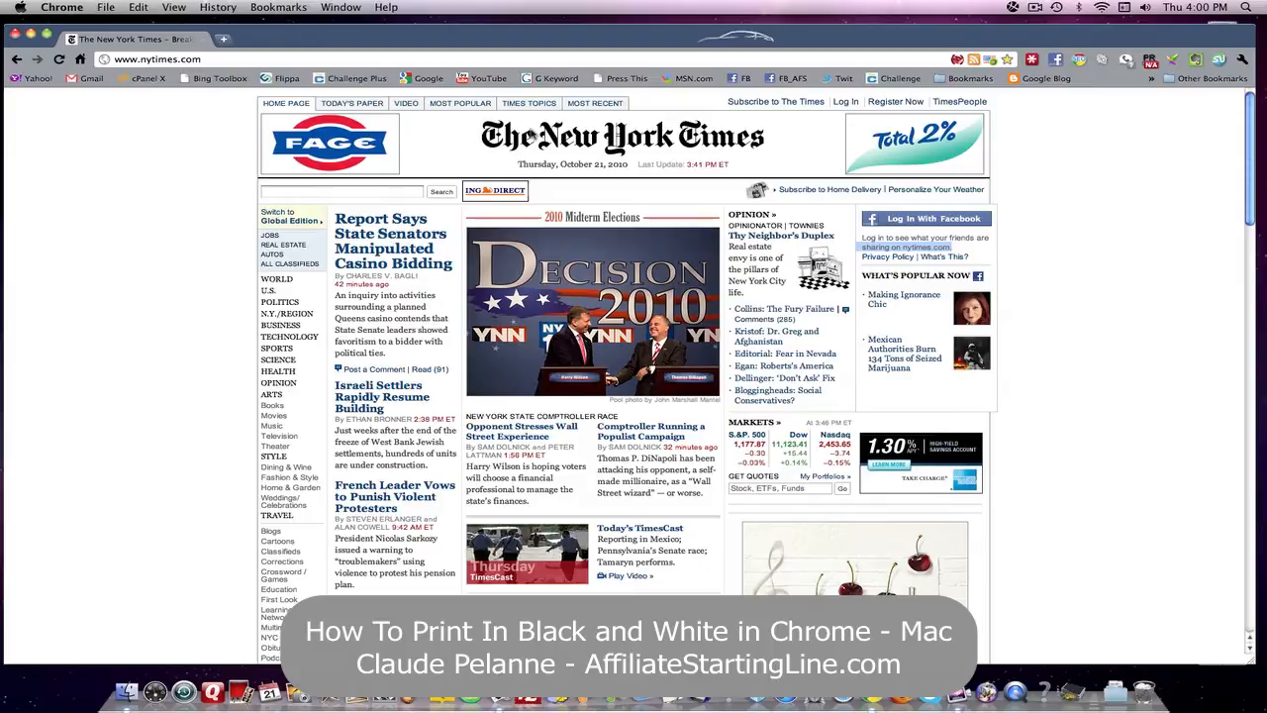
{"action": "mouse_move", "coordinate": [341, 103]}
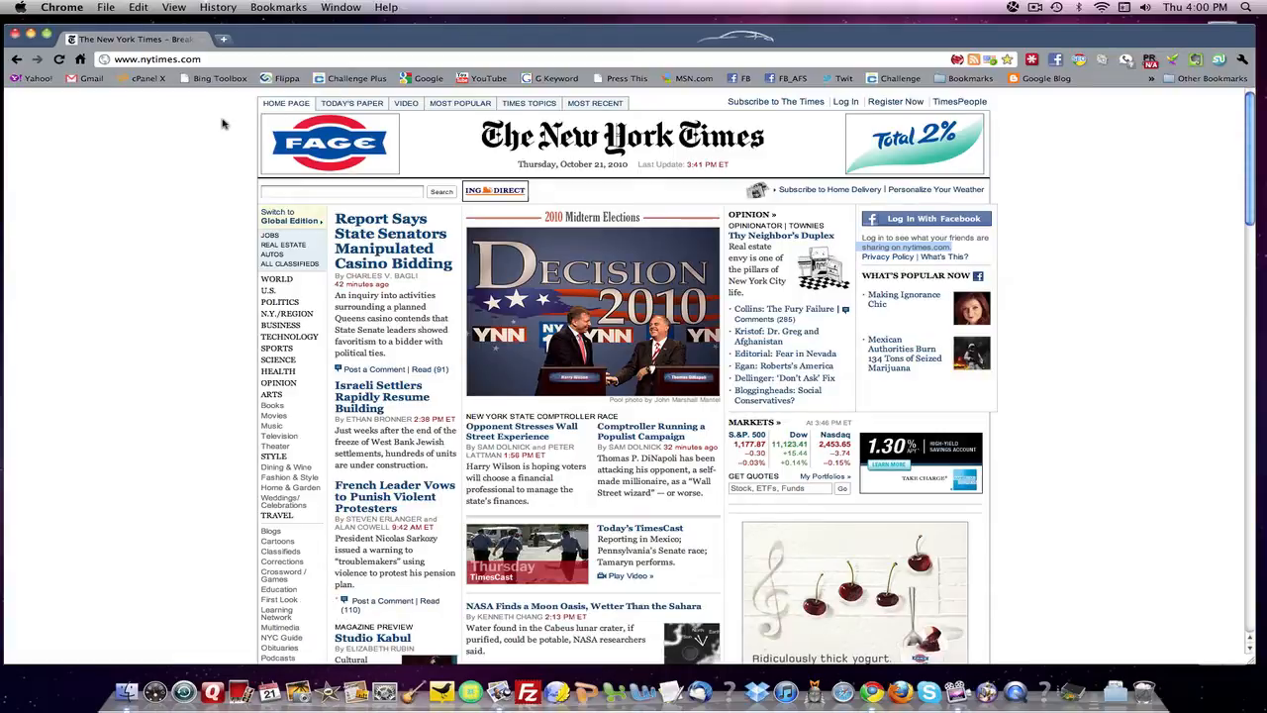
{"action": "mouse_move", "coordinate": [138, 152]}
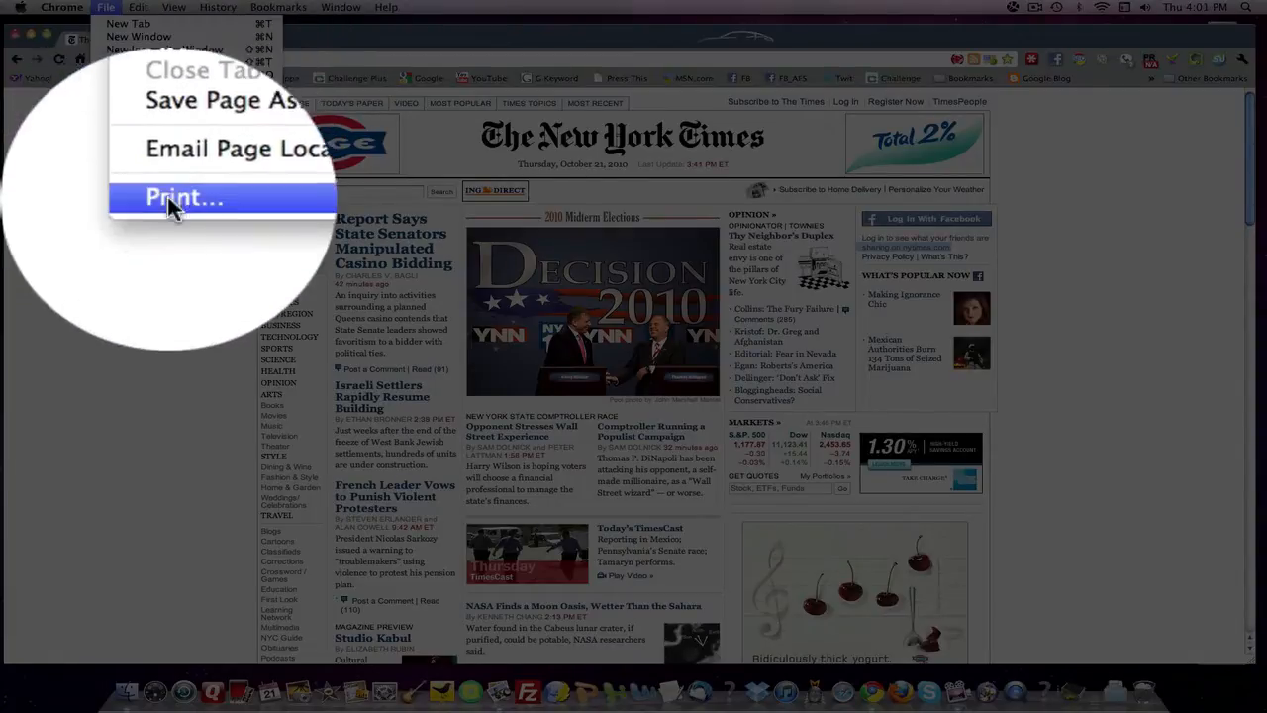
- Print the New York Times page from Chrome and open it as a PDF in Preview
{"action": "left_click", "coordinate": [186, 197]}
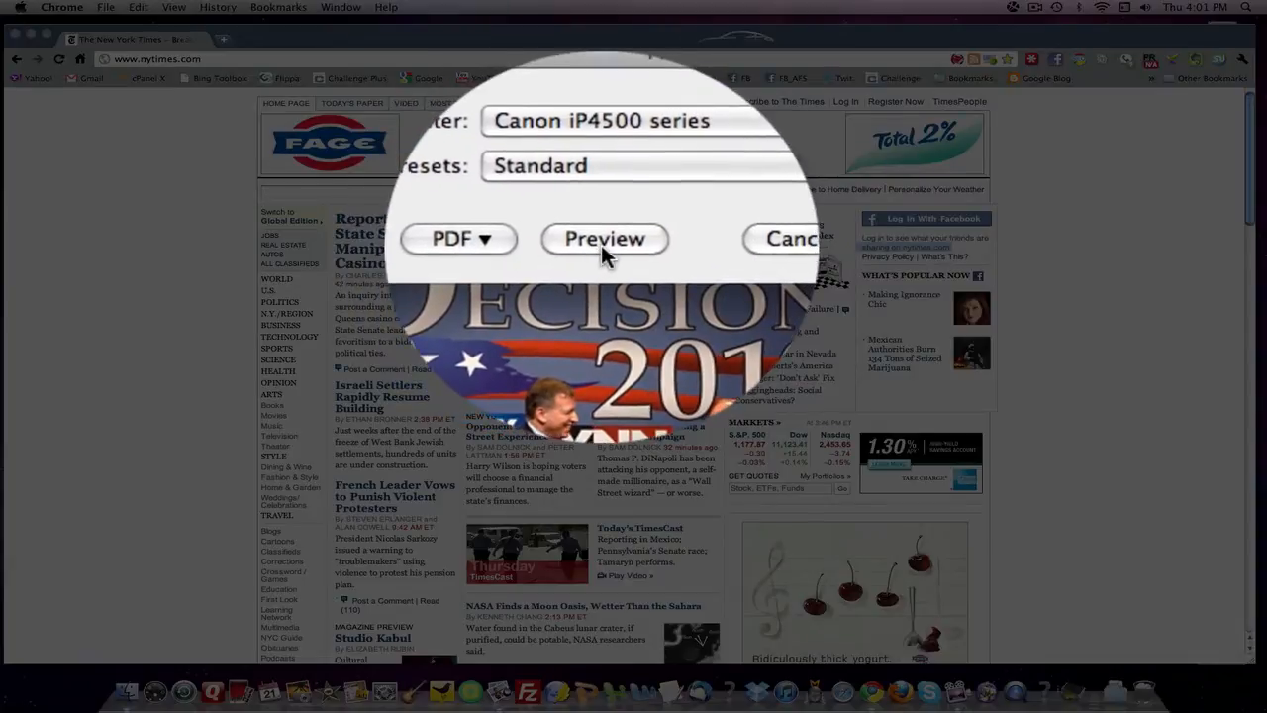
{"action": "left_click", "coordinate": [785, 238]}
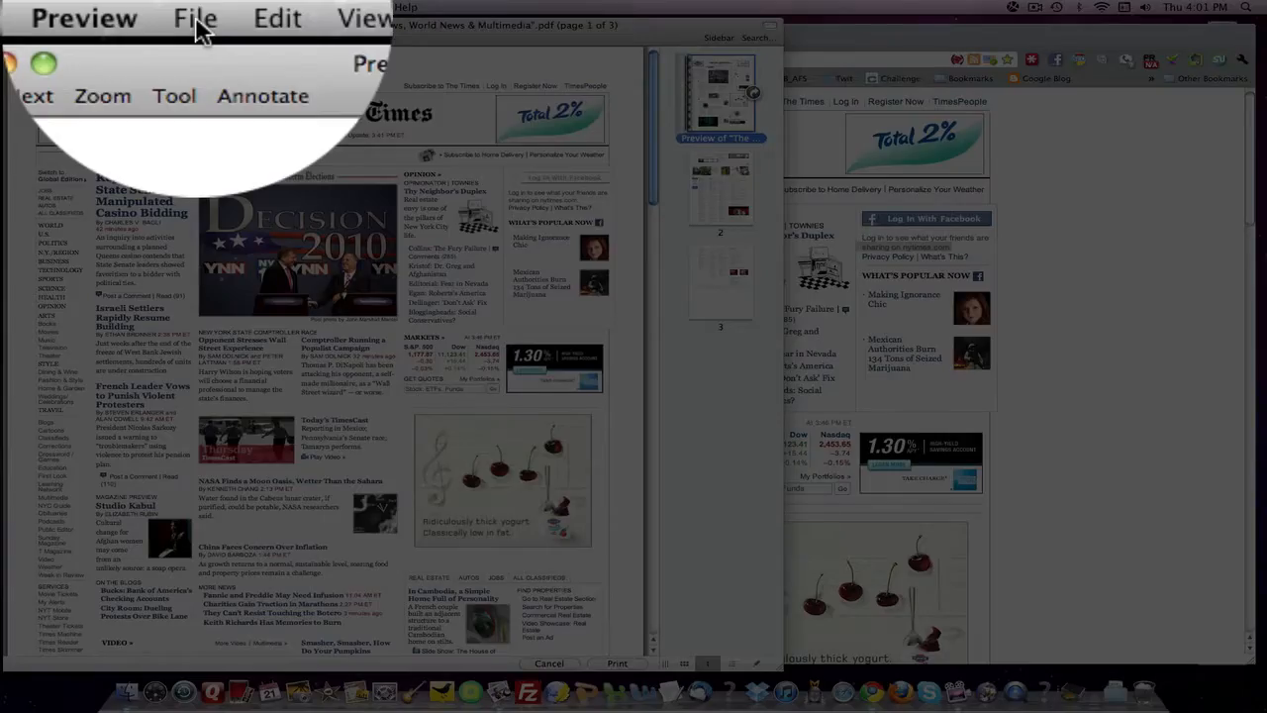
- Choose Print Selected Page from Preview's File menu for the New York Times PDF
{"action": "left_click", "coordinate": [194, 18]}
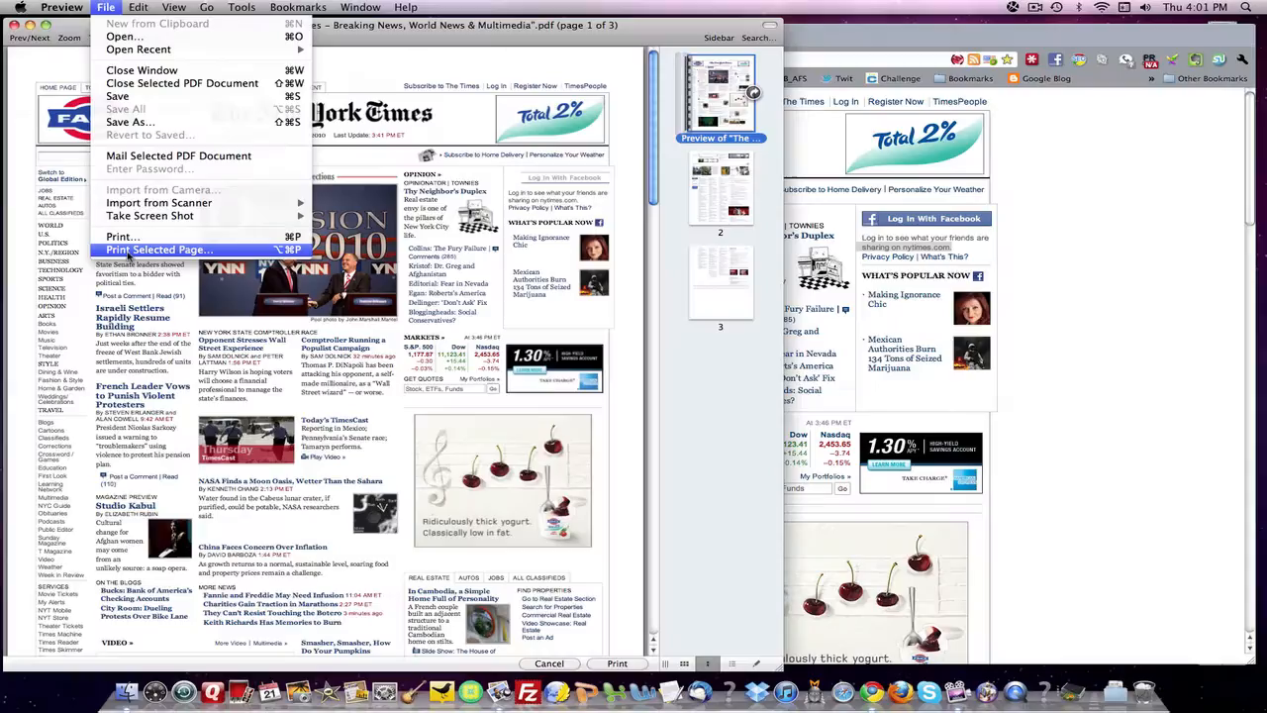
{"action": "left_click", "coordinate": [155, 248]}
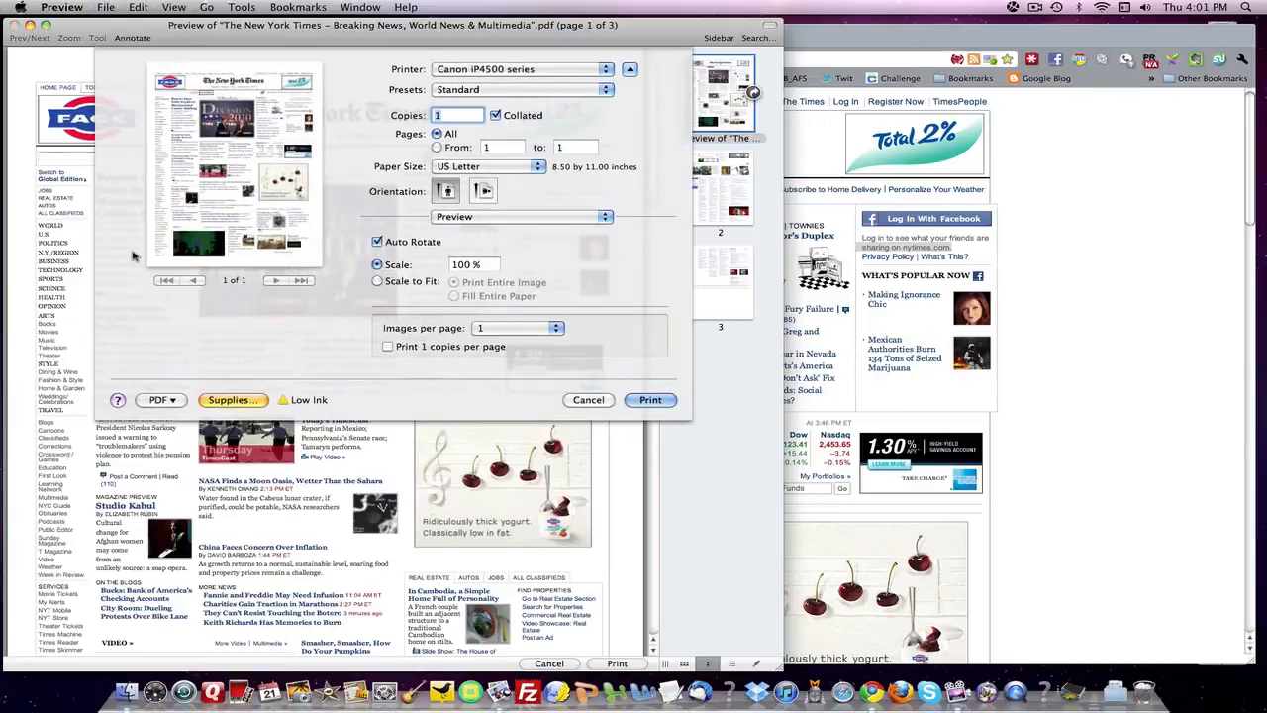
{"action": "mouse_move", "coordinate": [654, 126]}
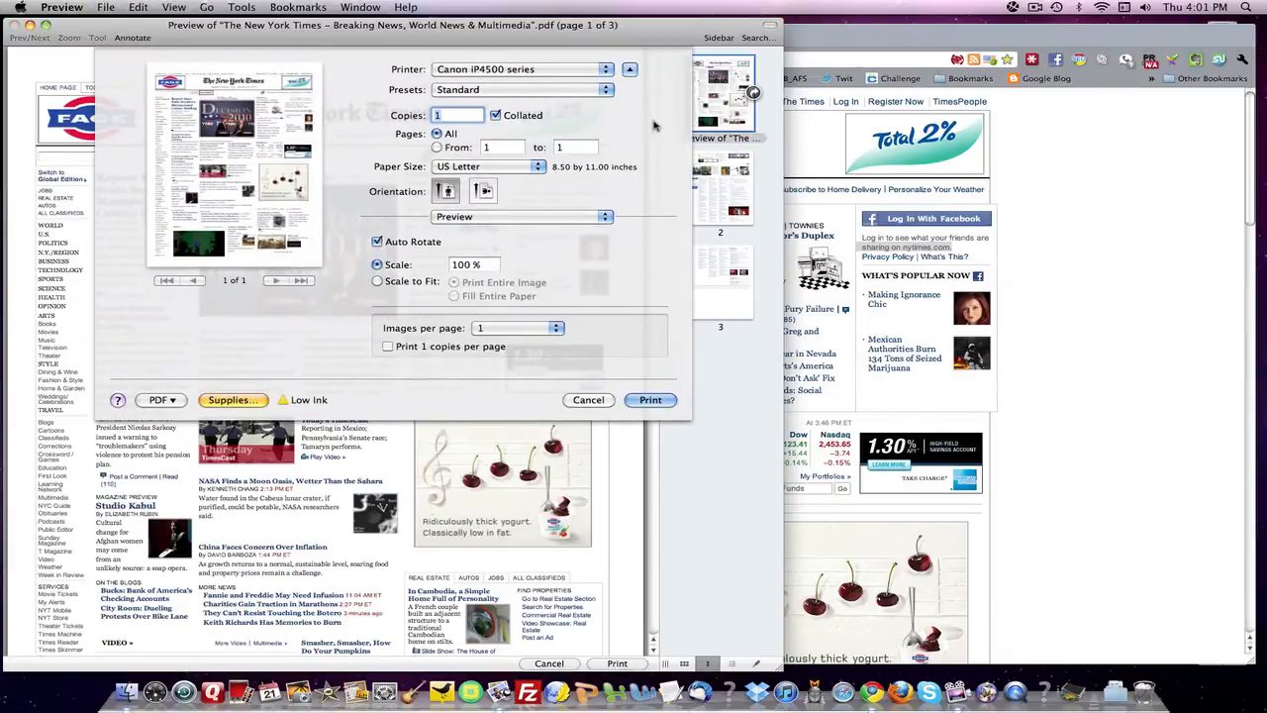
{"action": "mouse_move", "coordinate": [404, 187]}
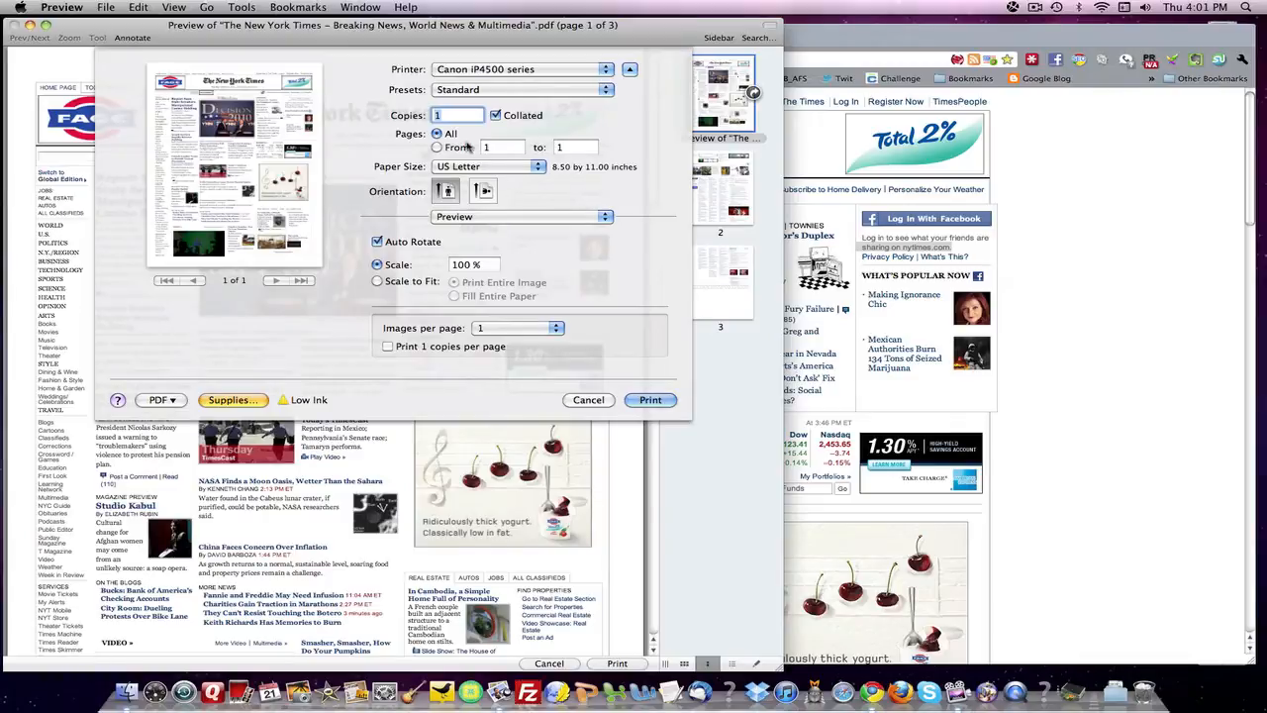
- Print a page range in grayscale at Standard quality on plain paper
{"action": "left_click", "coordinate": [430, 146]}
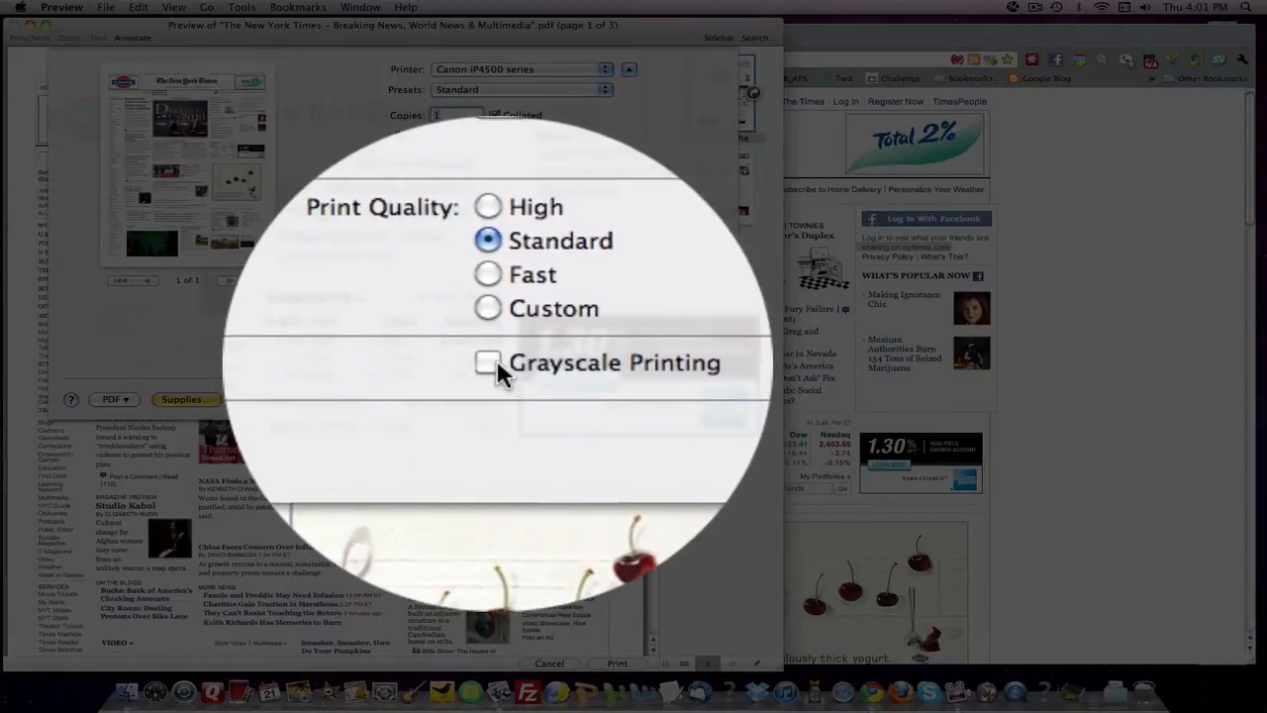
{"action": "left_click", "coordinate": [488, 362]}
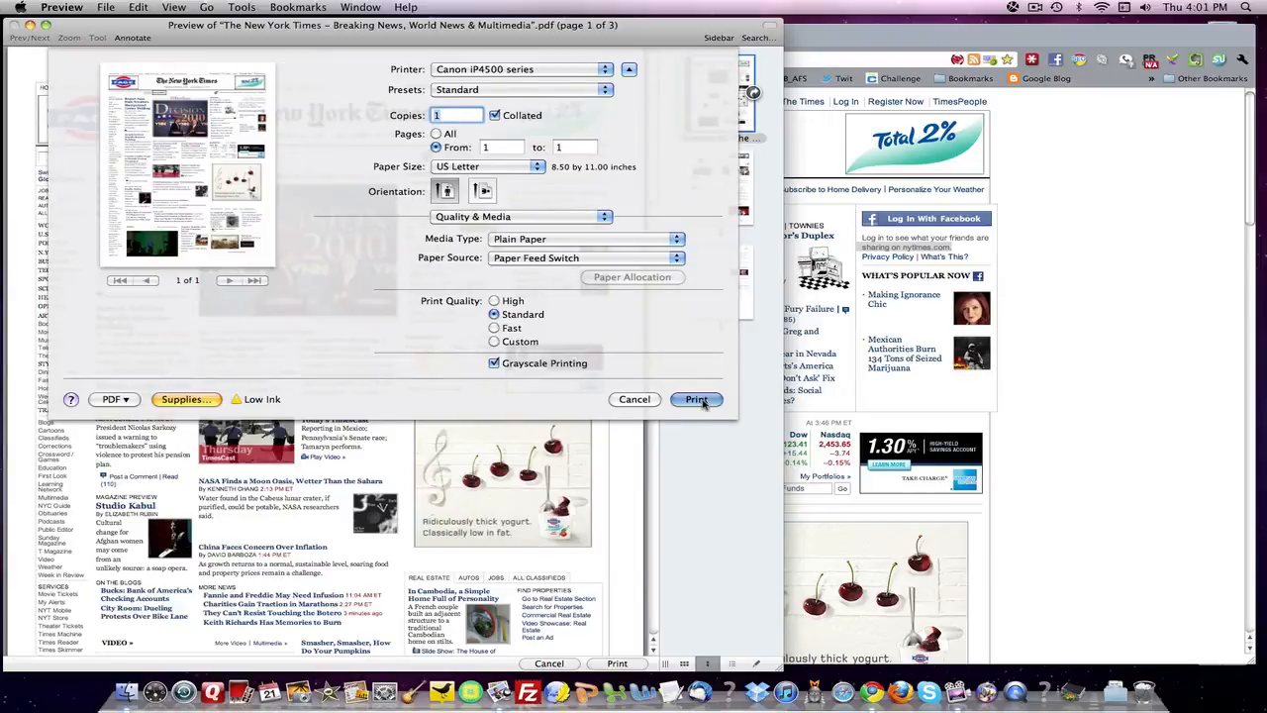
{"action": "left_click", "coordinate": [696, 399]}
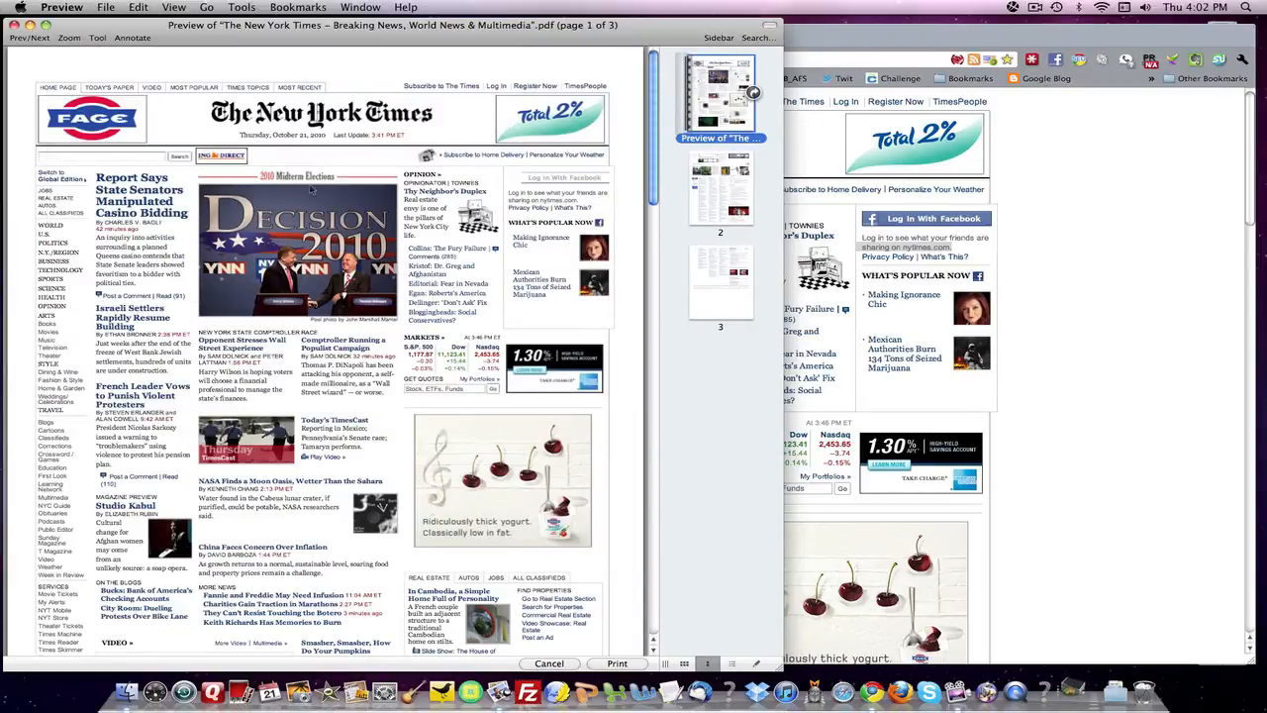
{"action": "mouse_move", "coordinate": [354, 230]}
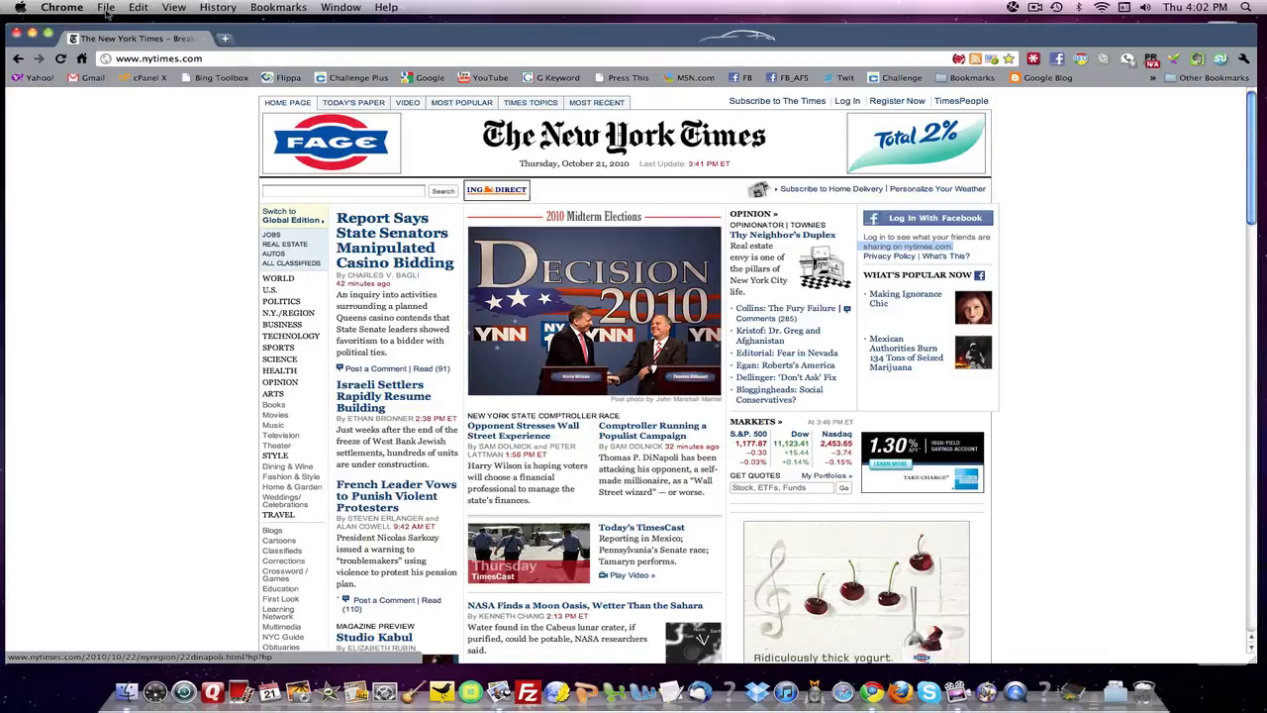
- Reprint the New York Times page from Chrome's File menu and open it in Preview
{"action": "left_click", "coordinate": [104, 7]}
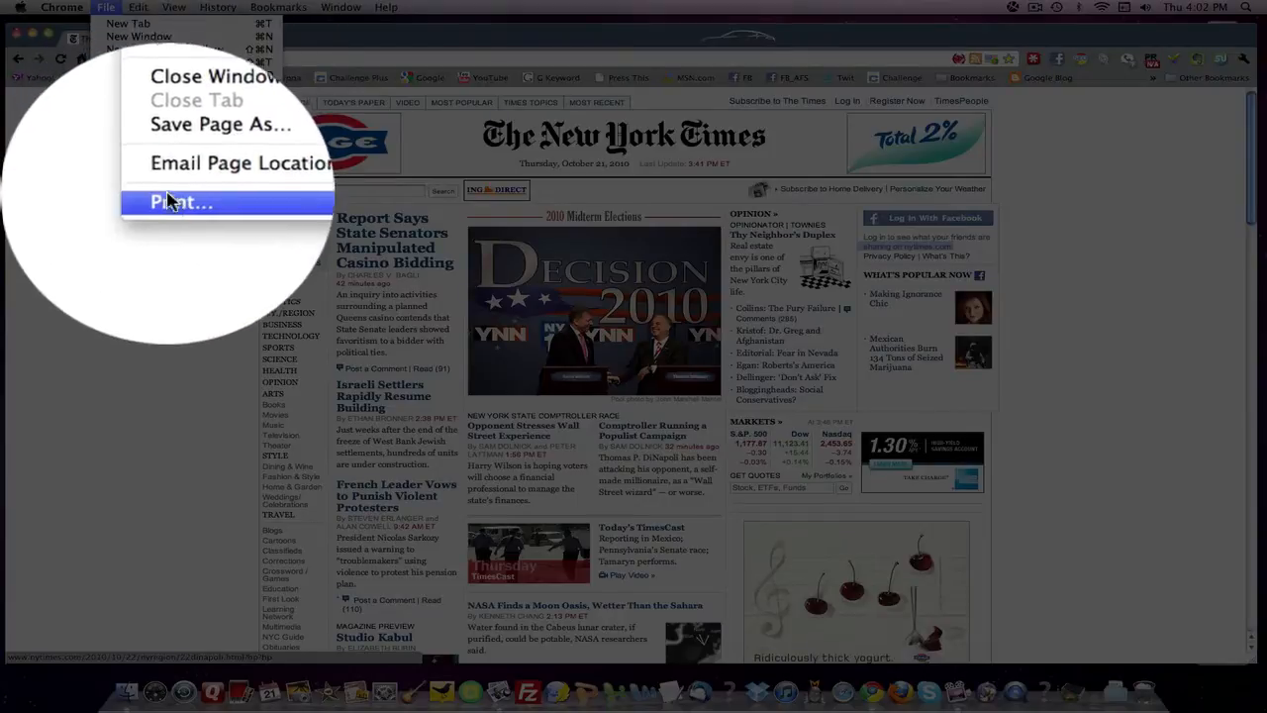
{"action": "left_click", "coordinate": [182, 202]}
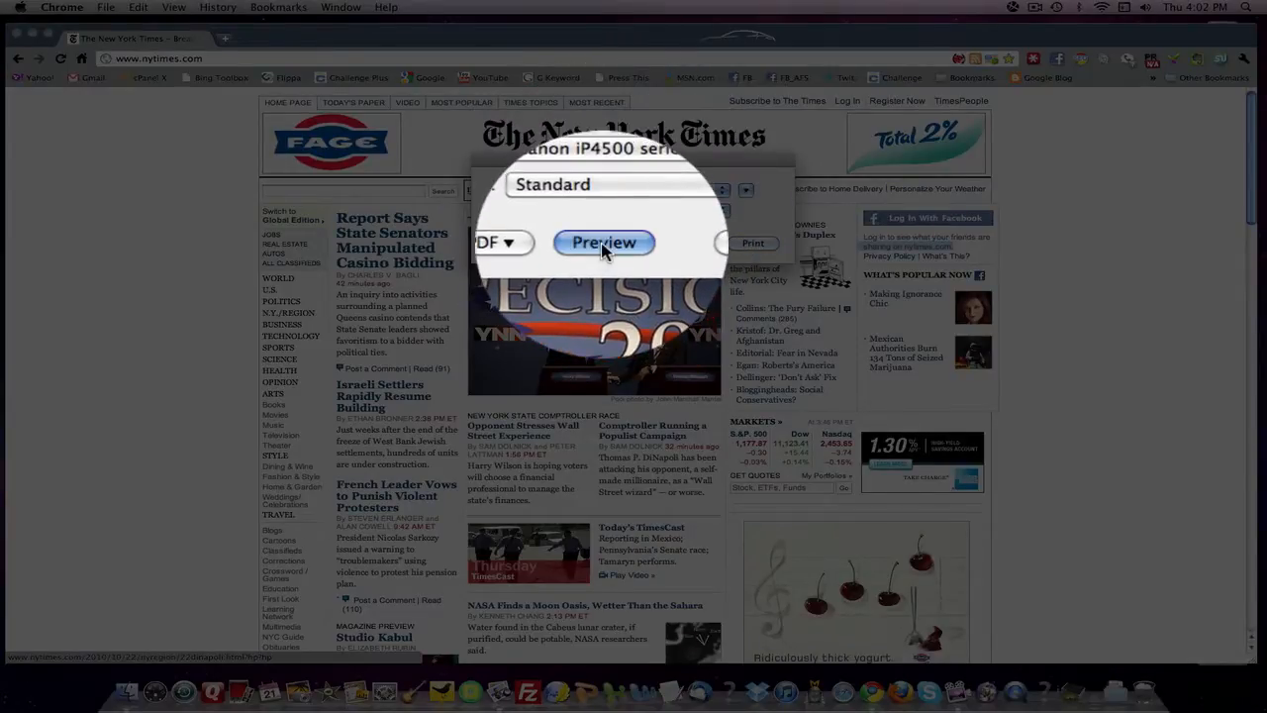
{"action": "left_click", "coordinate": [604, 243]}
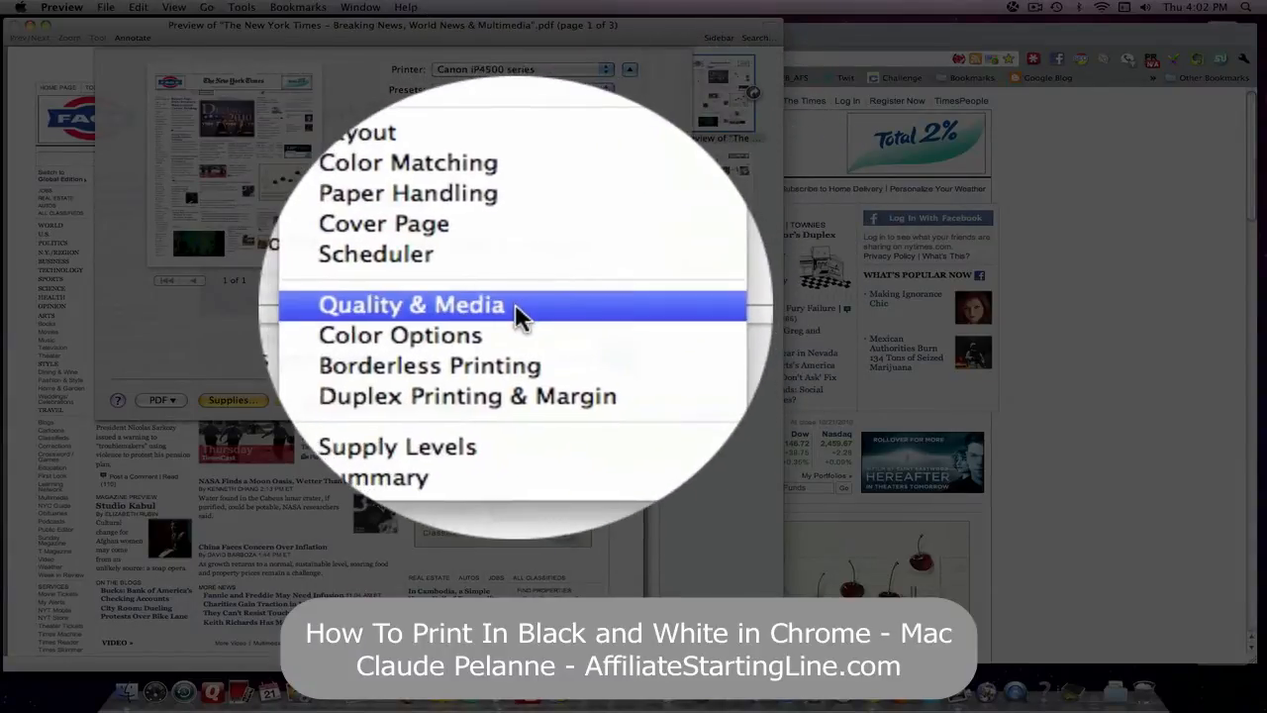
- Show the Quality & Media settings and enable Grayscale Printing
{"action": "left_click", "coordinate": [411, 304]}
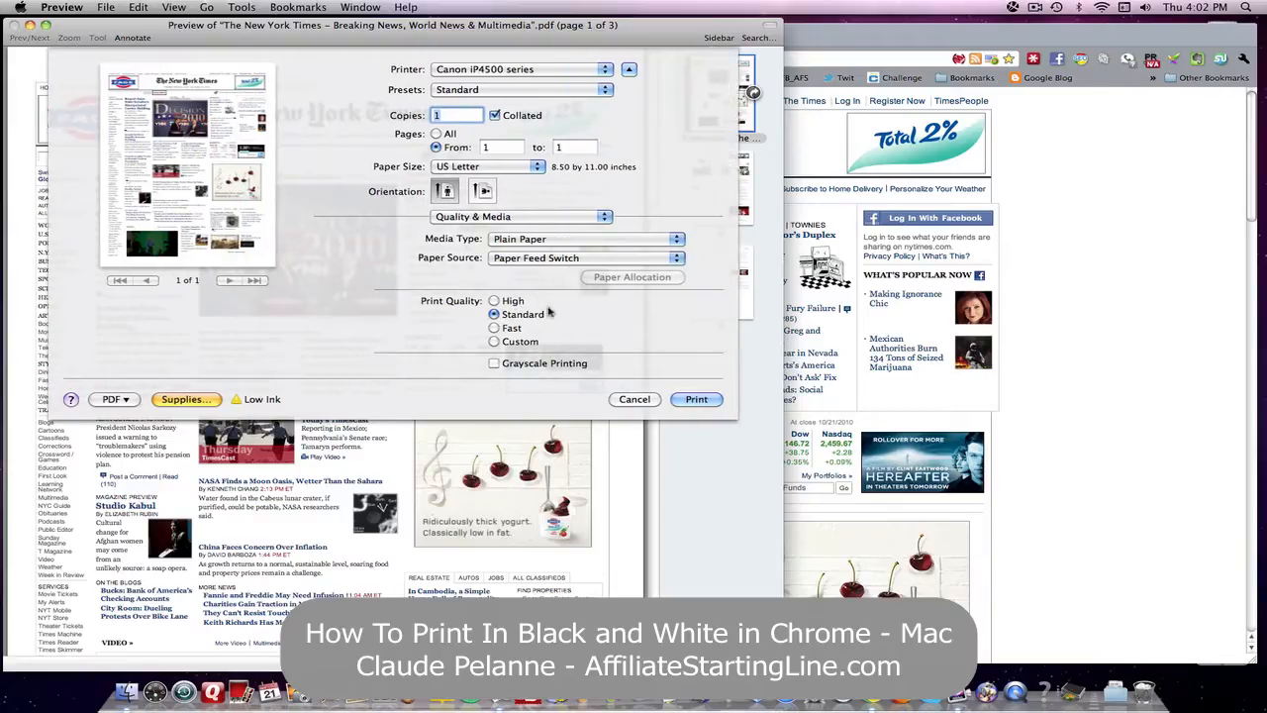
{"action": "left_click", "coordinate": [494, 363]}
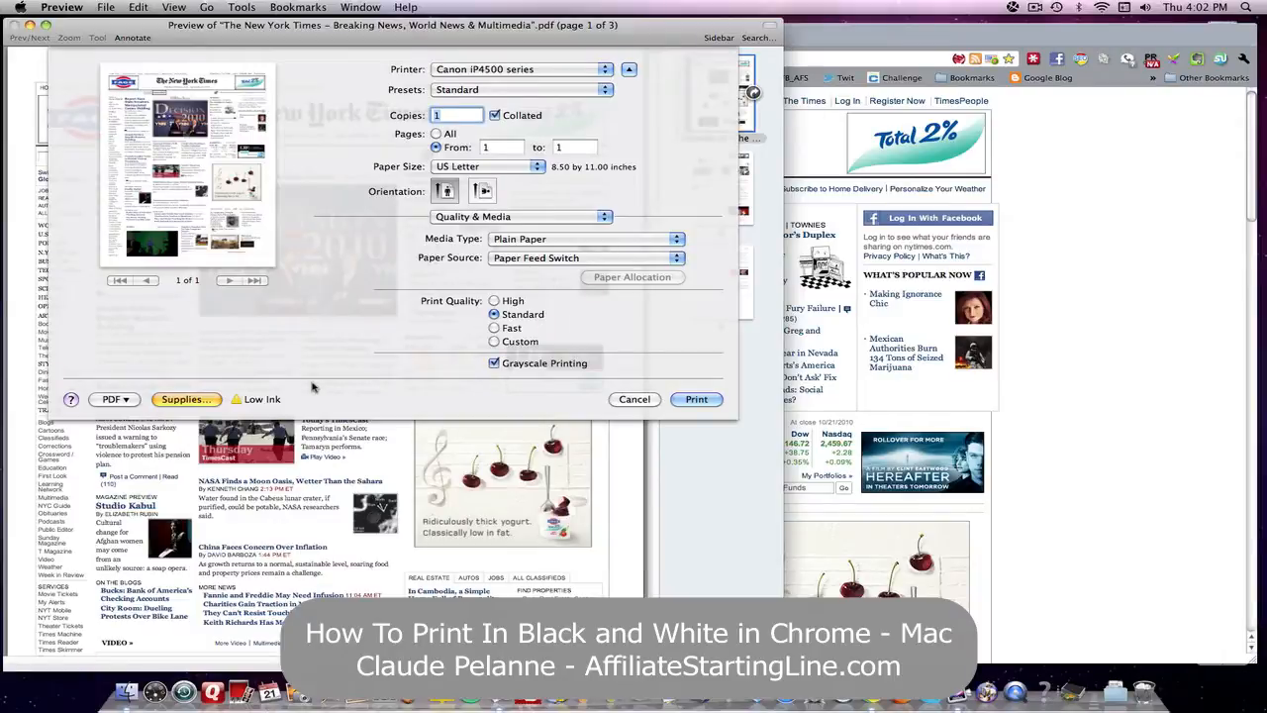